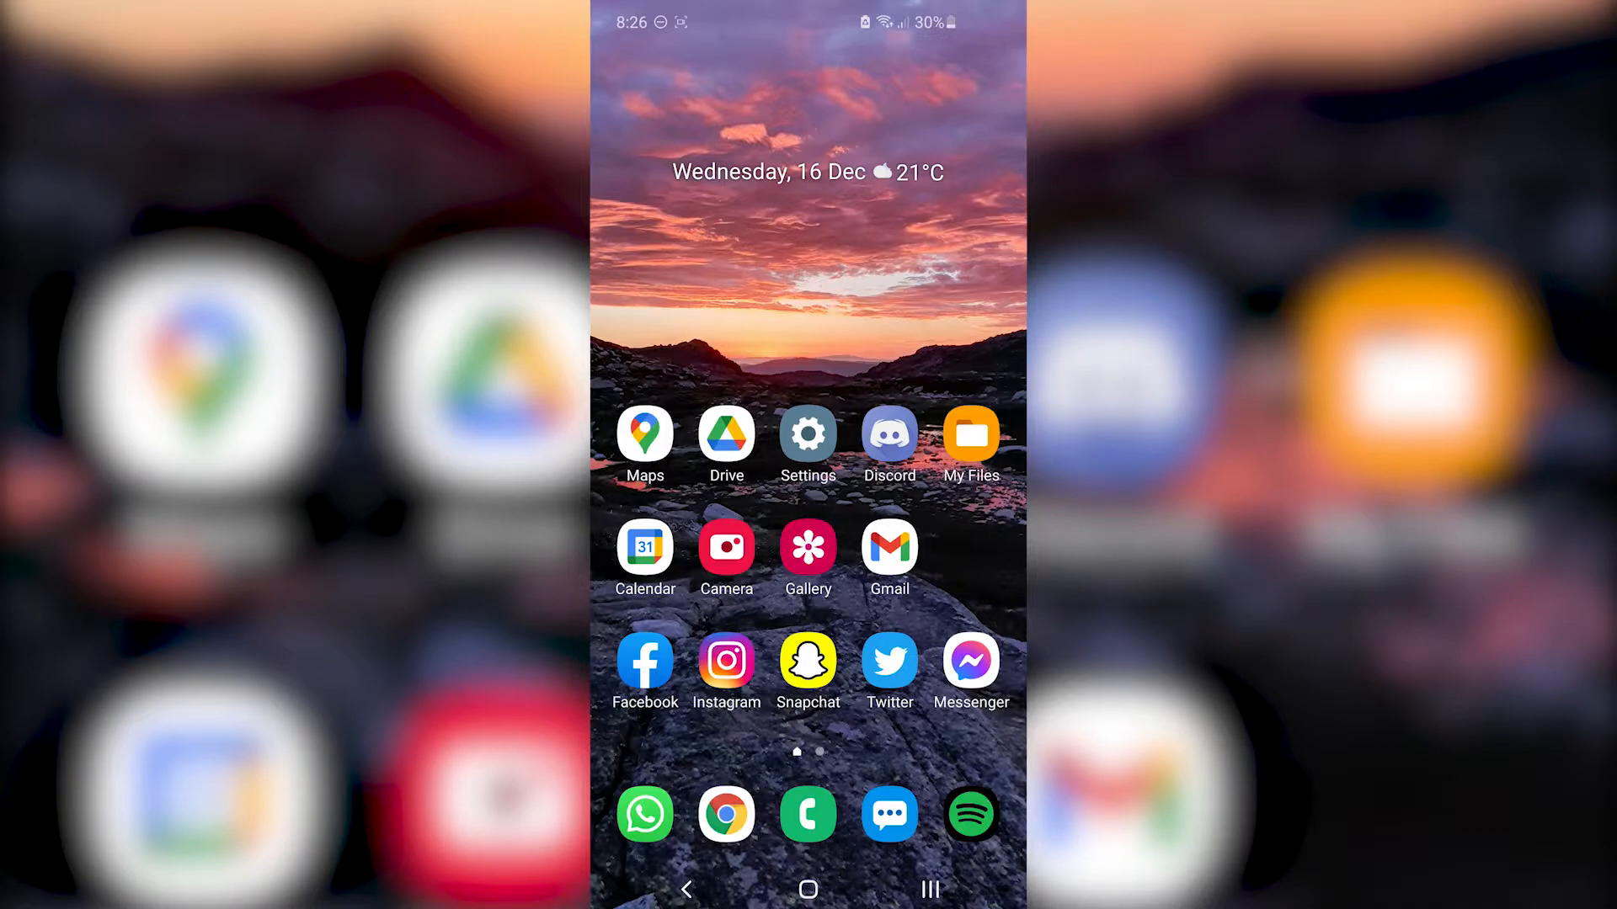
# - Launch My Files from the home screen to reach the YouTube Vanced APK in Downloads
pyautogui.click(970, 435)
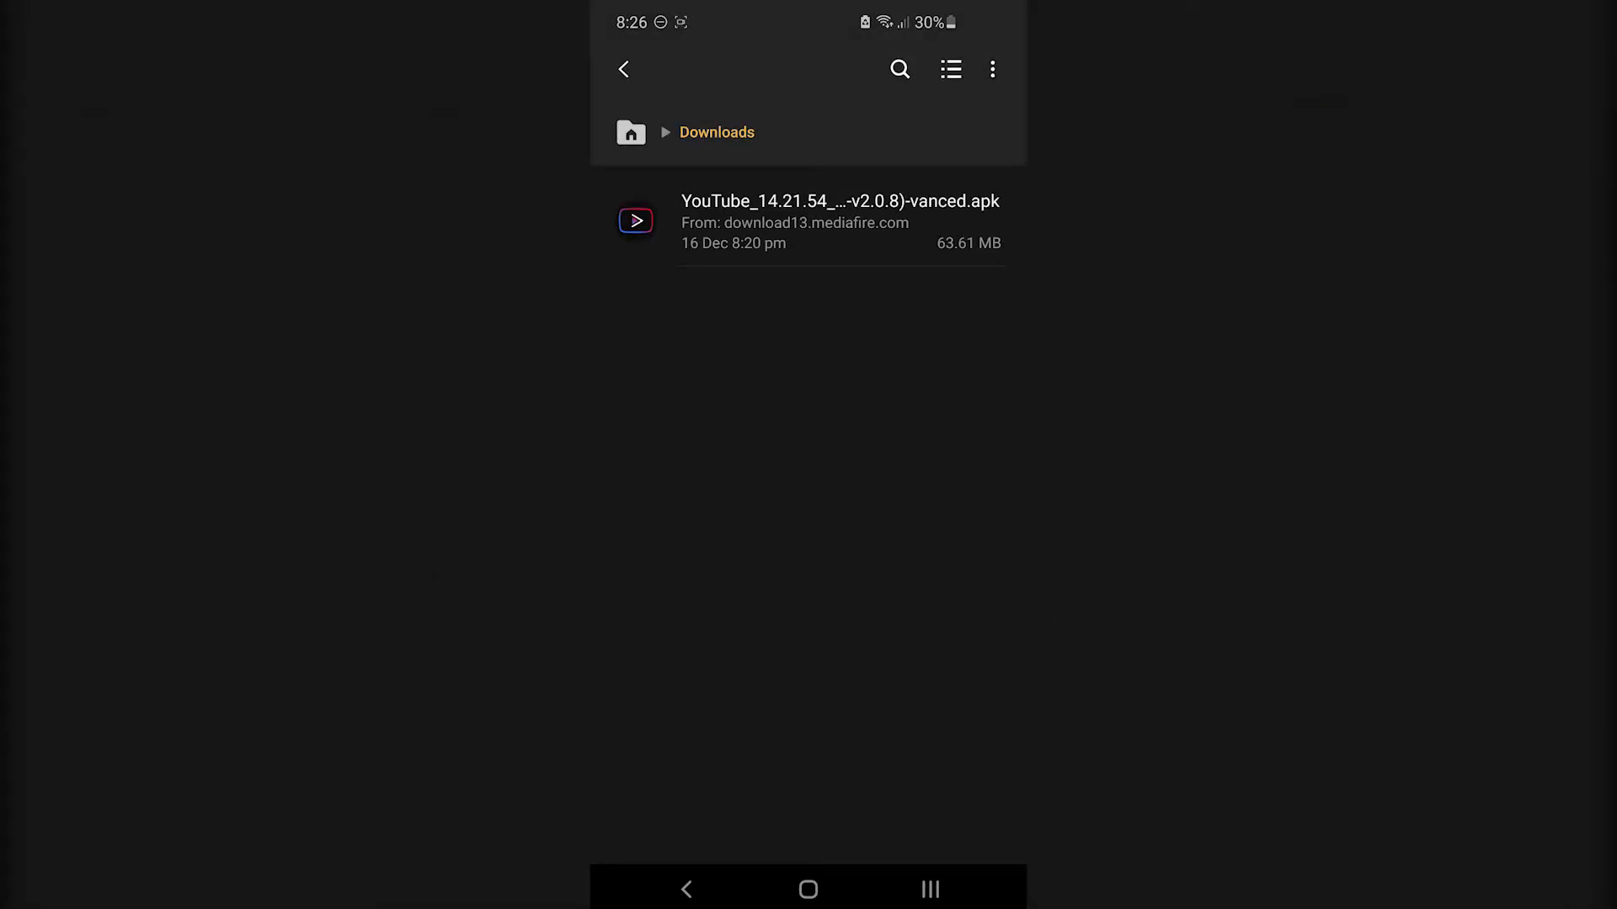
# - Open the YouTube Vanced APK with Package installer and enable Allow from this source for My Files
pyautogui.click(842, 222)
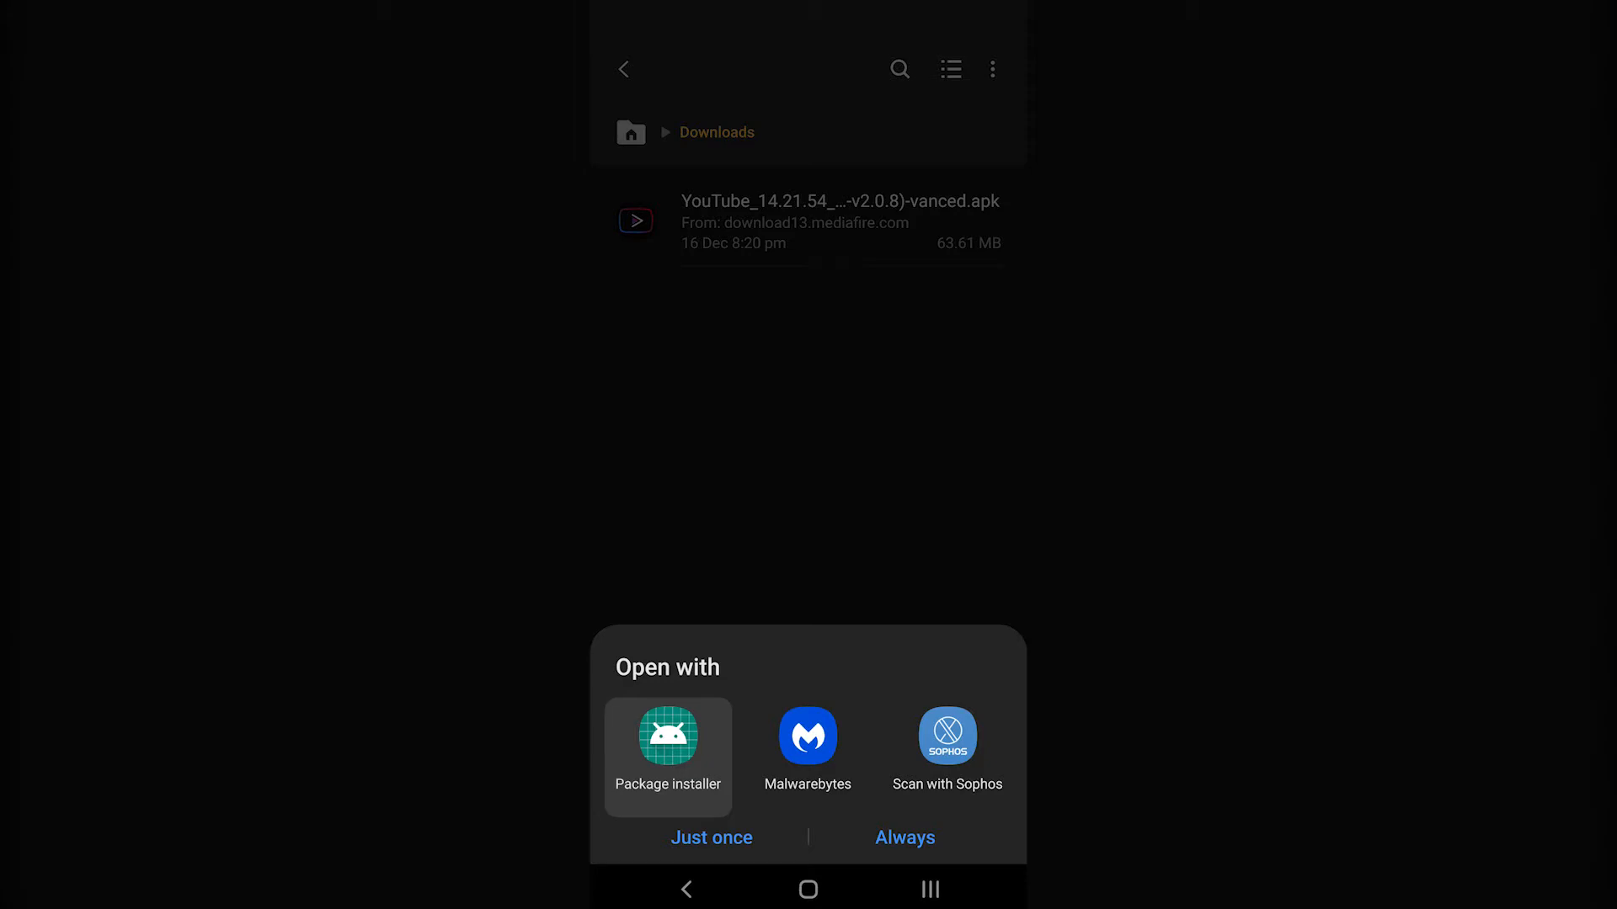
pyautogui.click(667, 739)
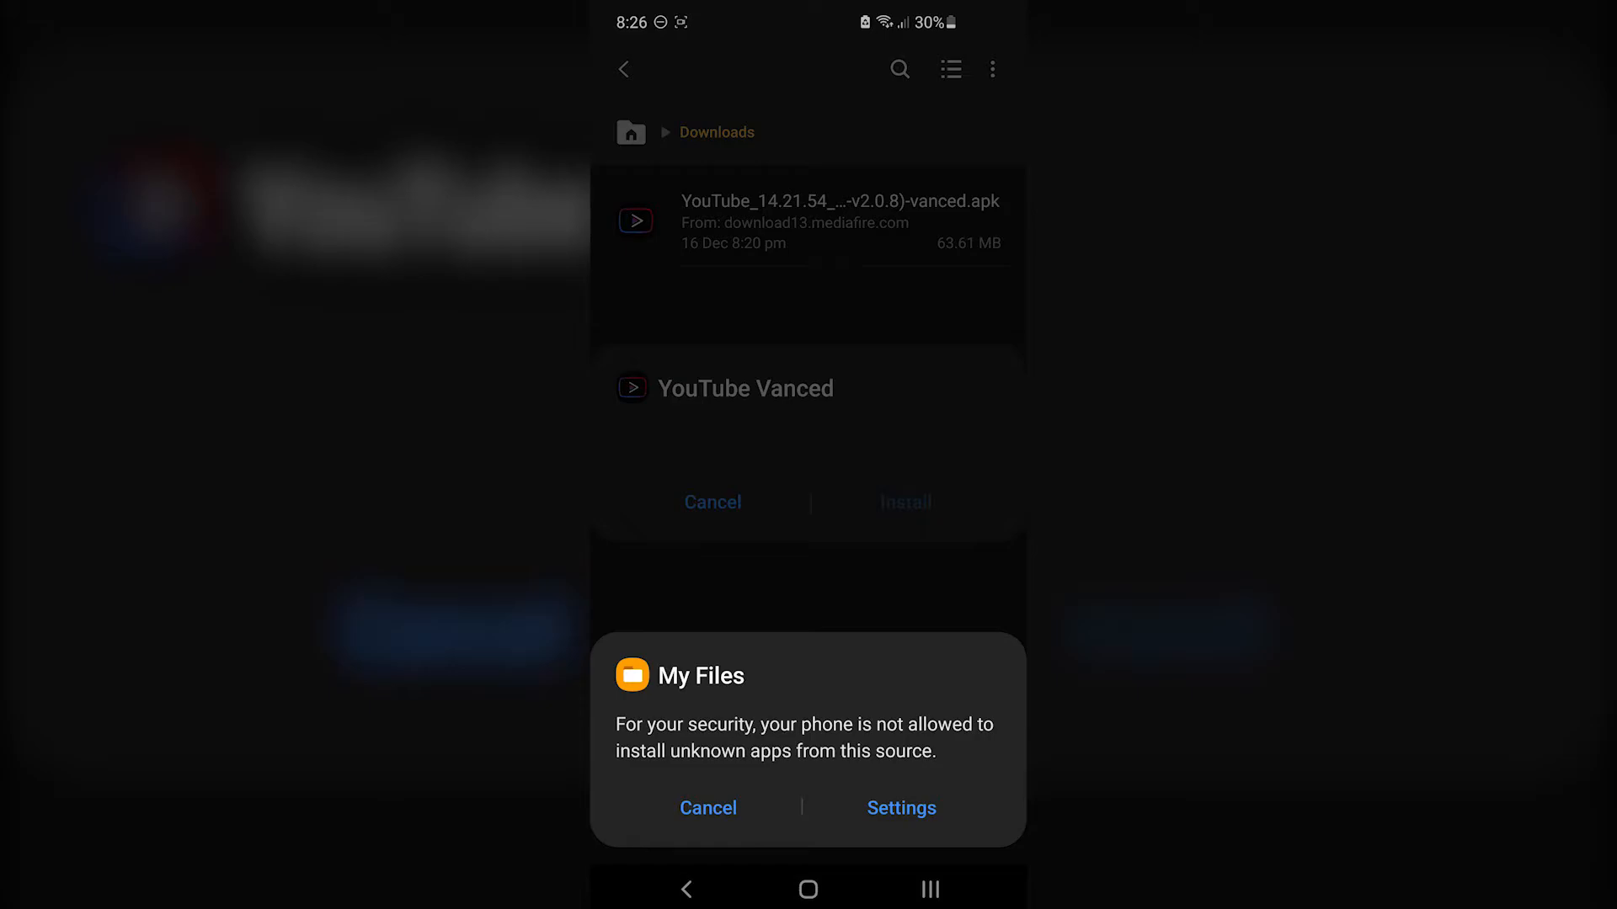
pyautogui.click(708, 808)
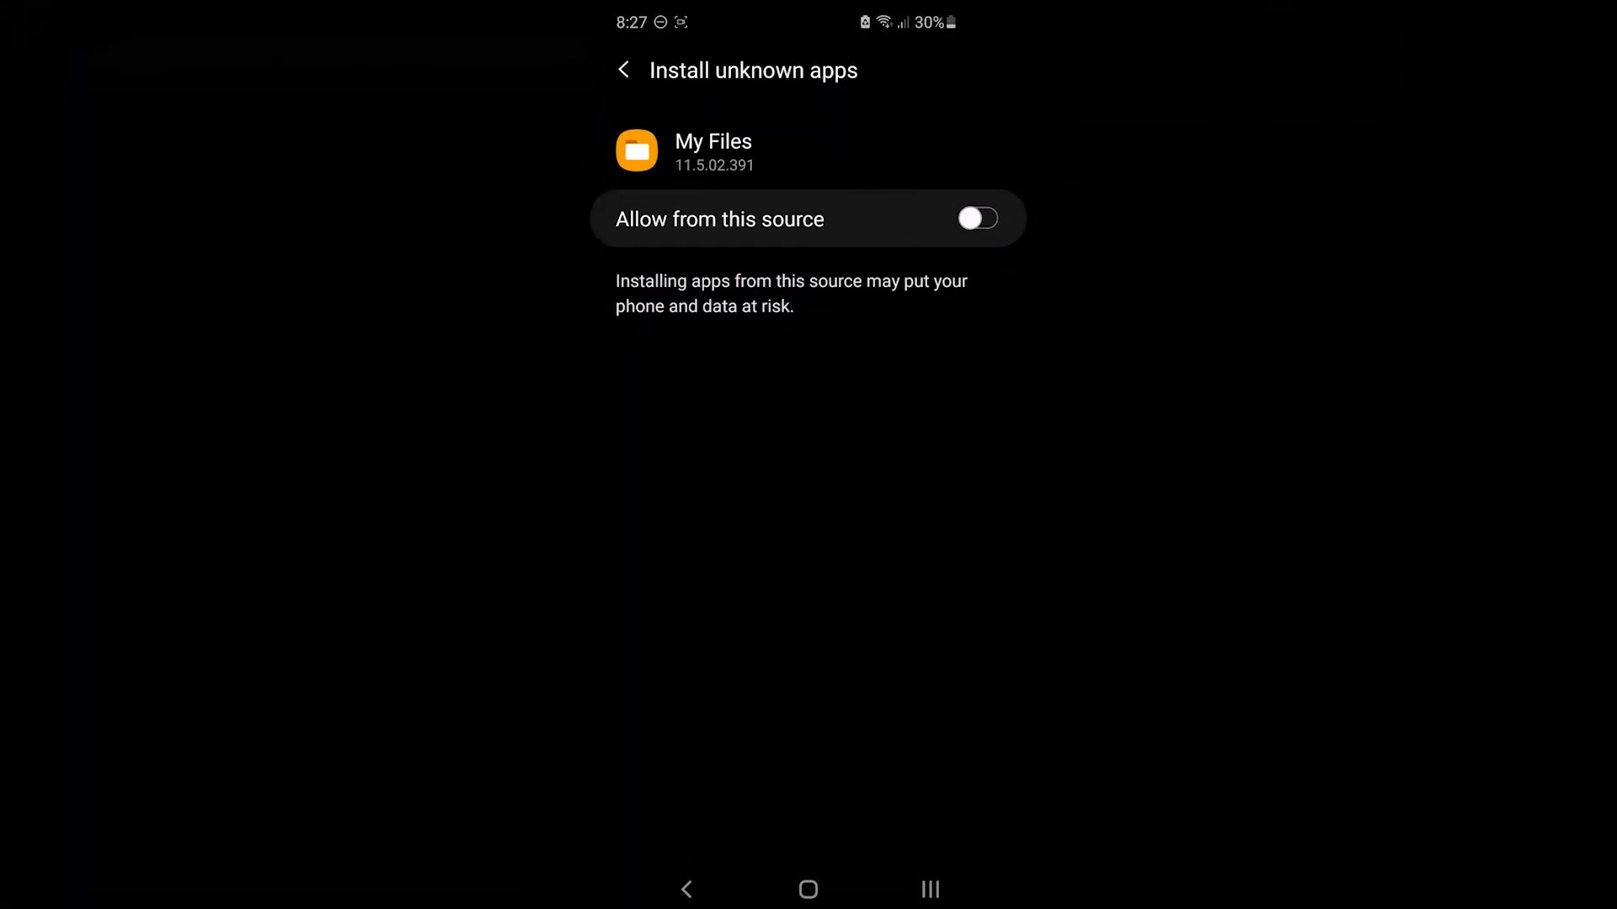
pyautogui.click(977, 219)
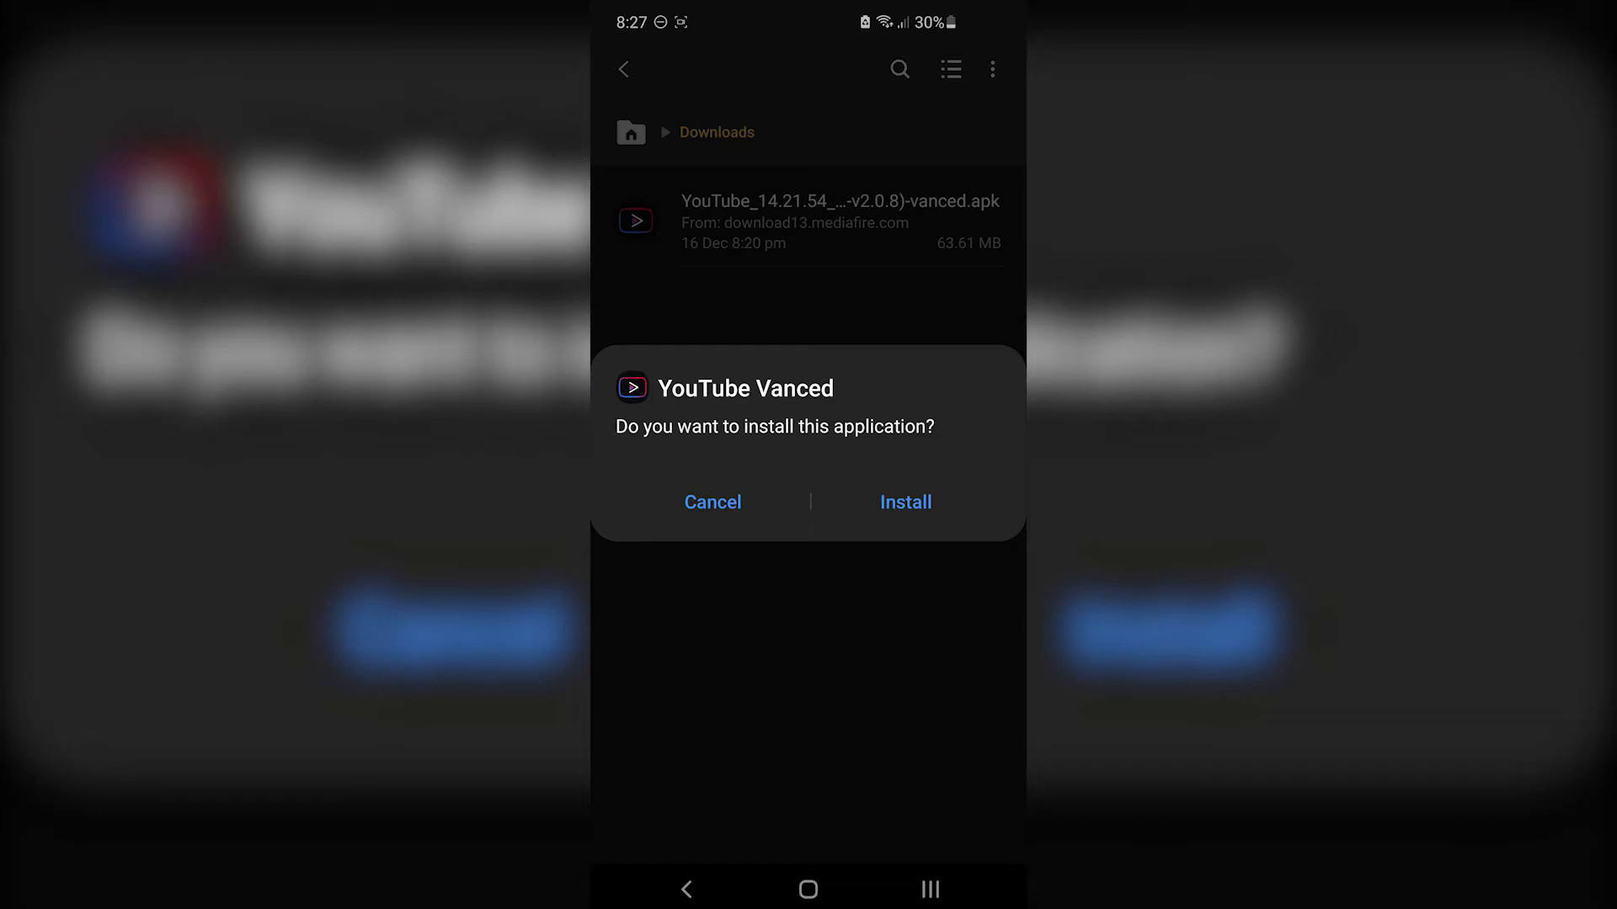
# - Confirm Install for YouTube Vanced and dismiss the App installed message with Done
pyautogui.click(906, 502)
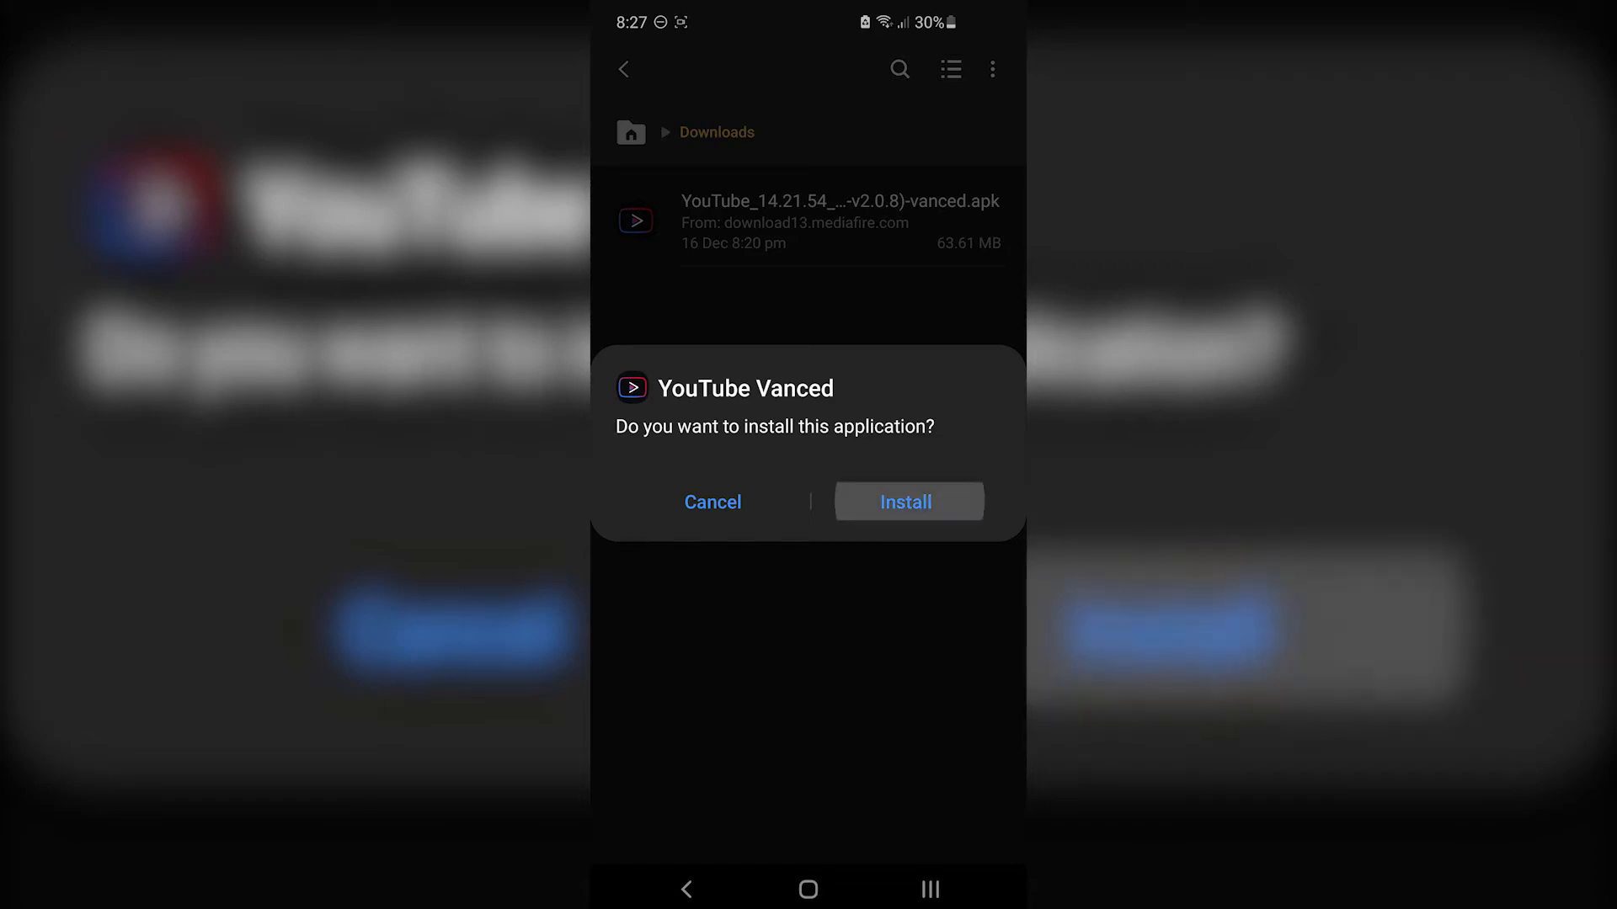
pyautogui.click(906, 502)
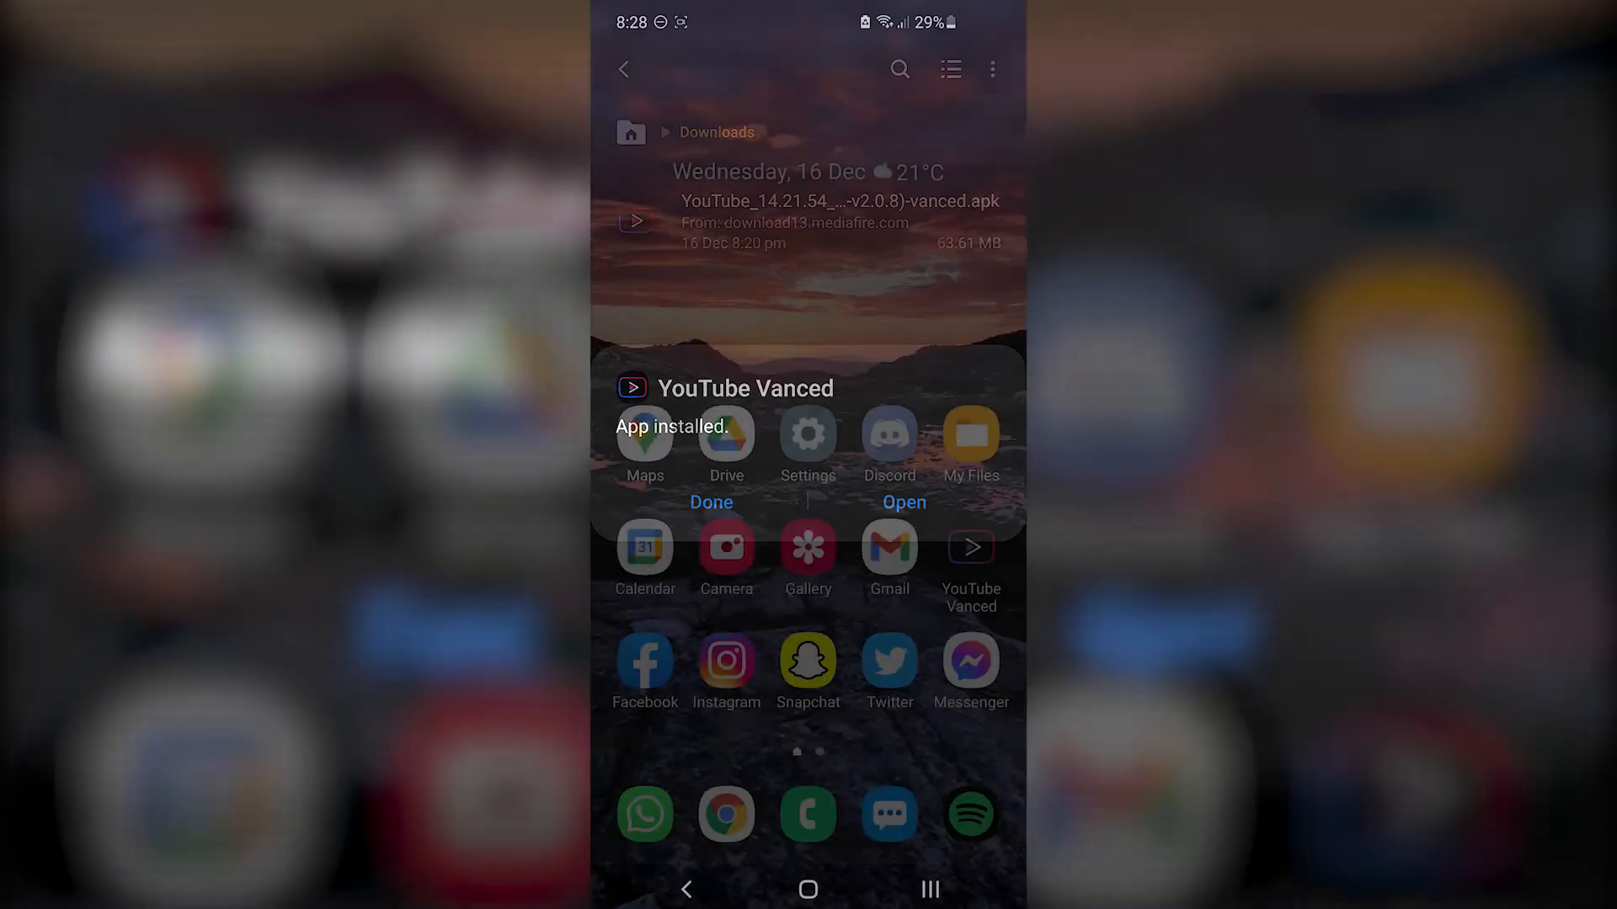
pyautogui.click(711, 503)
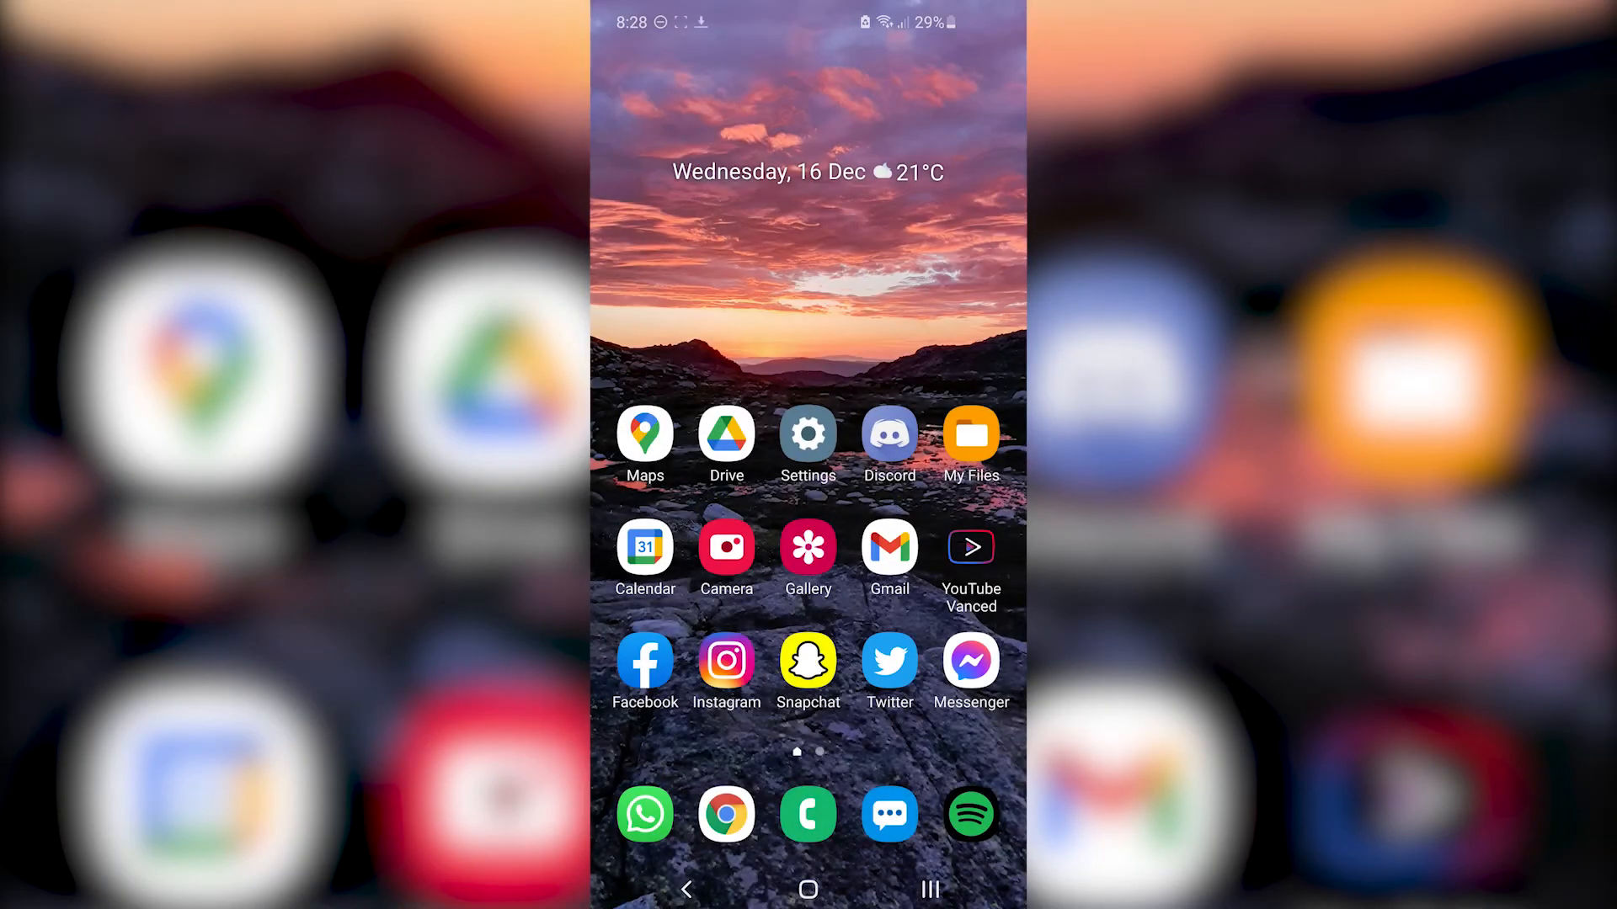